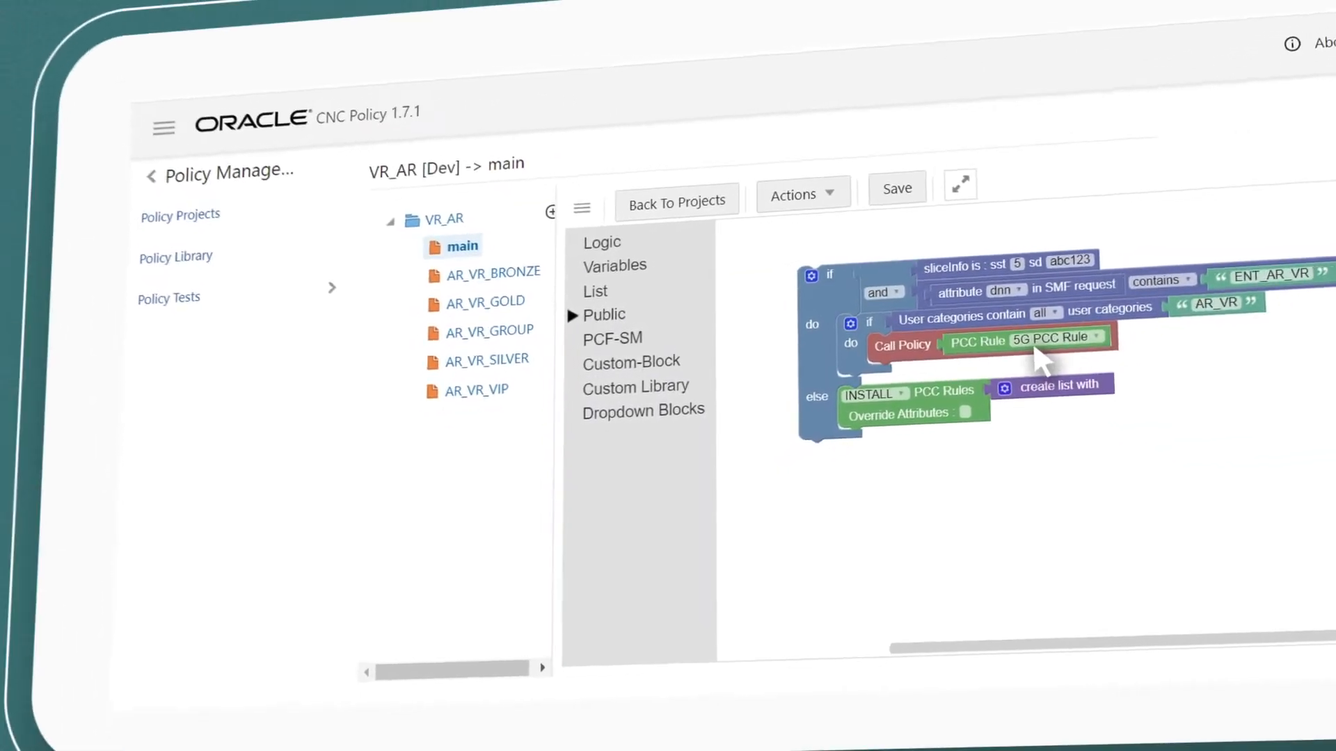
Scroll the Grafana overview to the worker node, container and HTTP response-code panels.
left_click(675, 201)
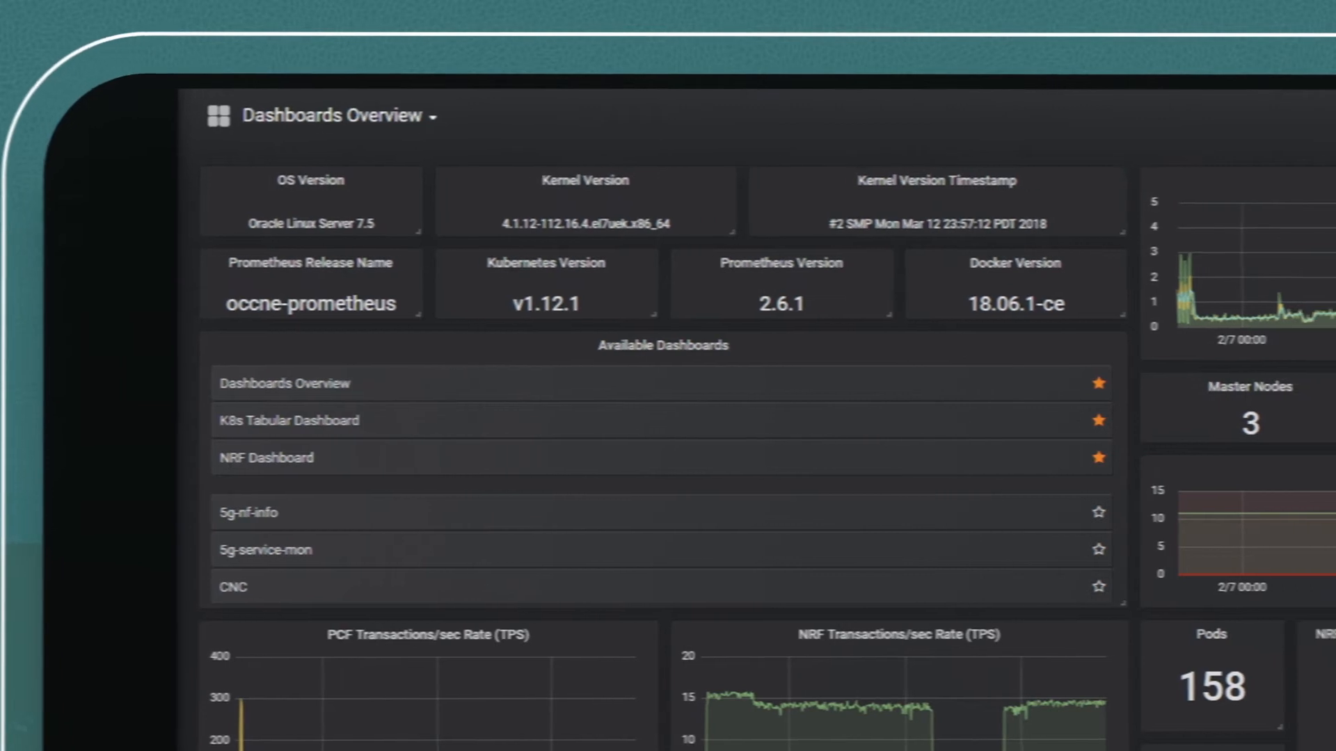
scroll("down", 3)
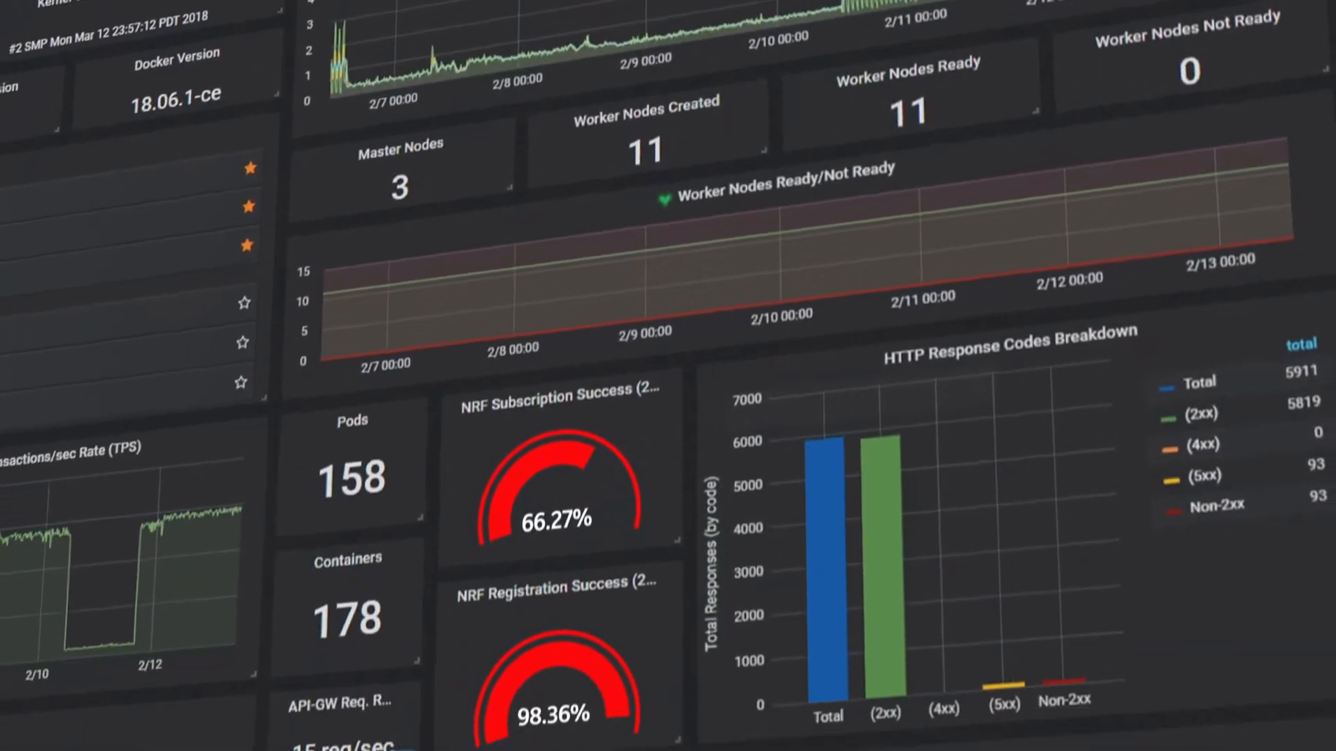